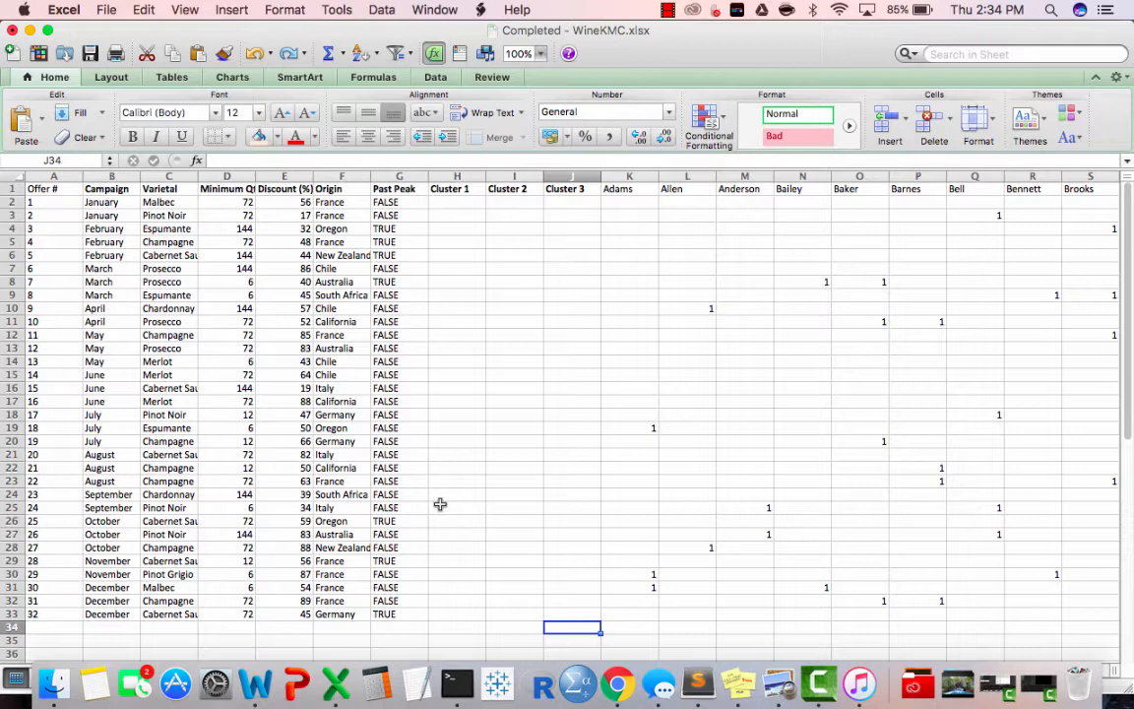
mouse_move(618, 207)
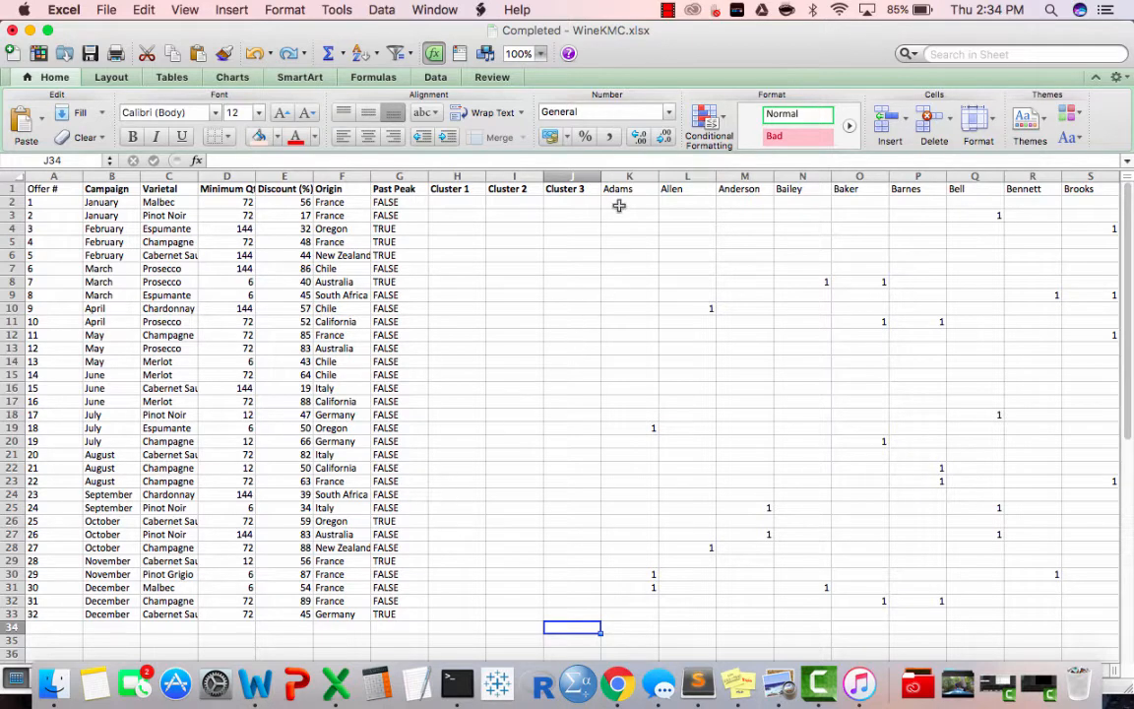
Enter centroid labels 1, 2 and 3 in consecutive rows beneath the wine offers table
drag(630, 201, 630, 601)
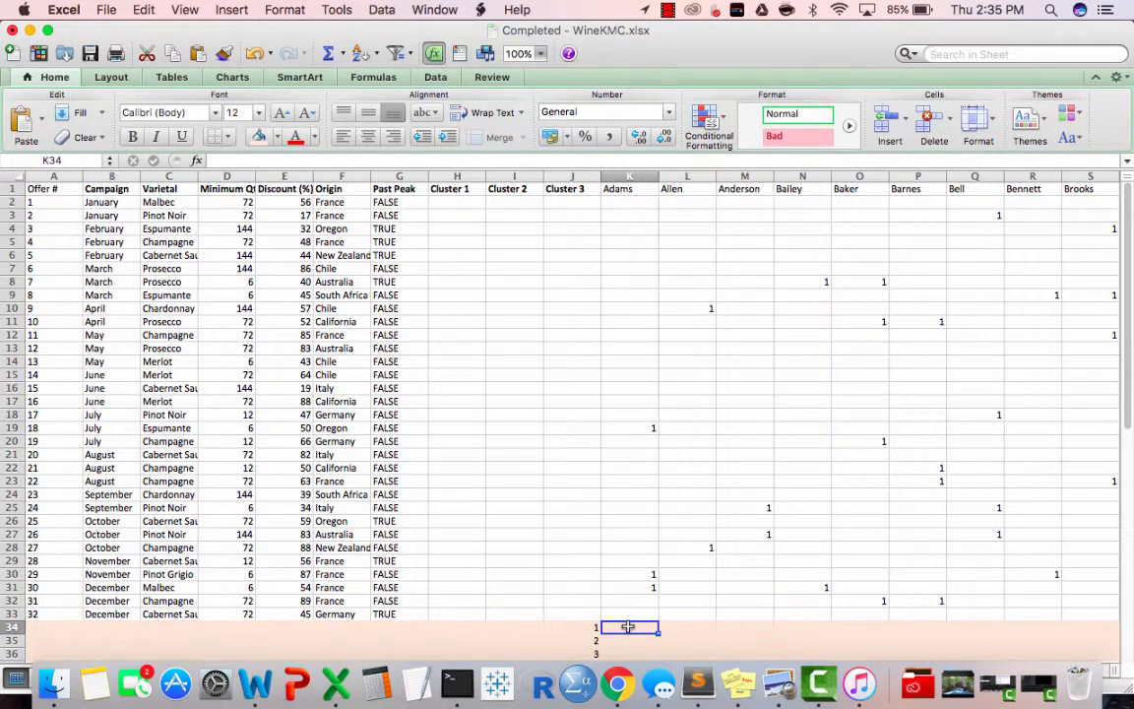
Begin =SQRT(SUM in the first customer cell beside centroid label 1
text(=sQRT)
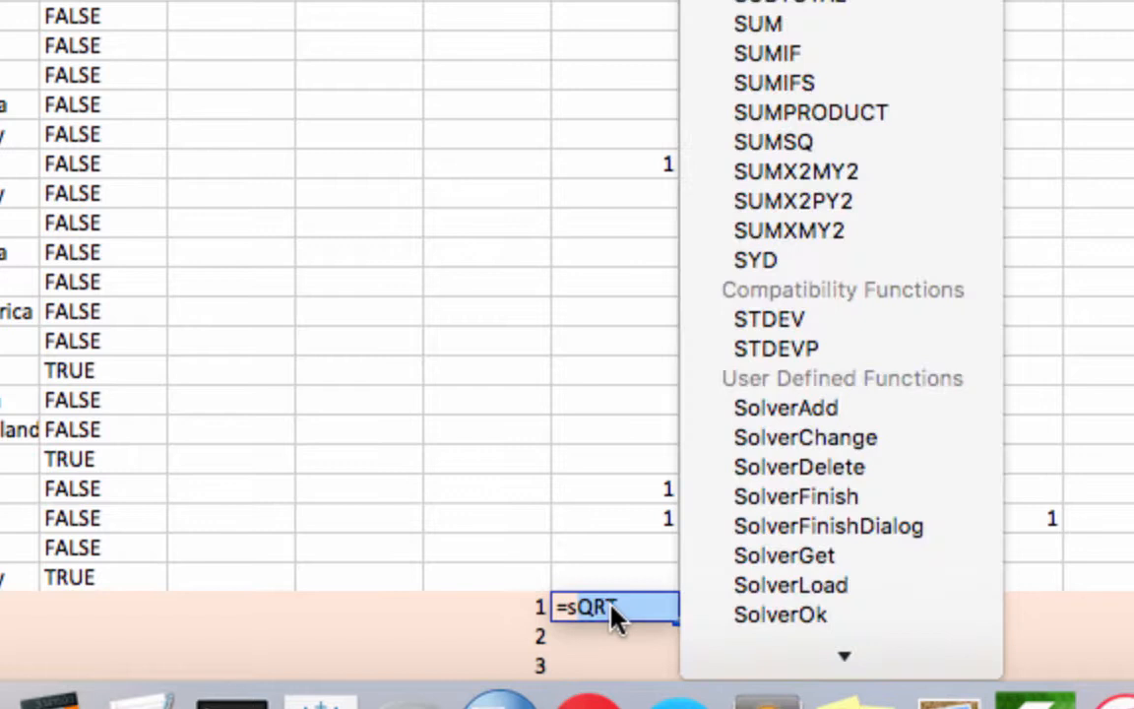
text(sqrt)
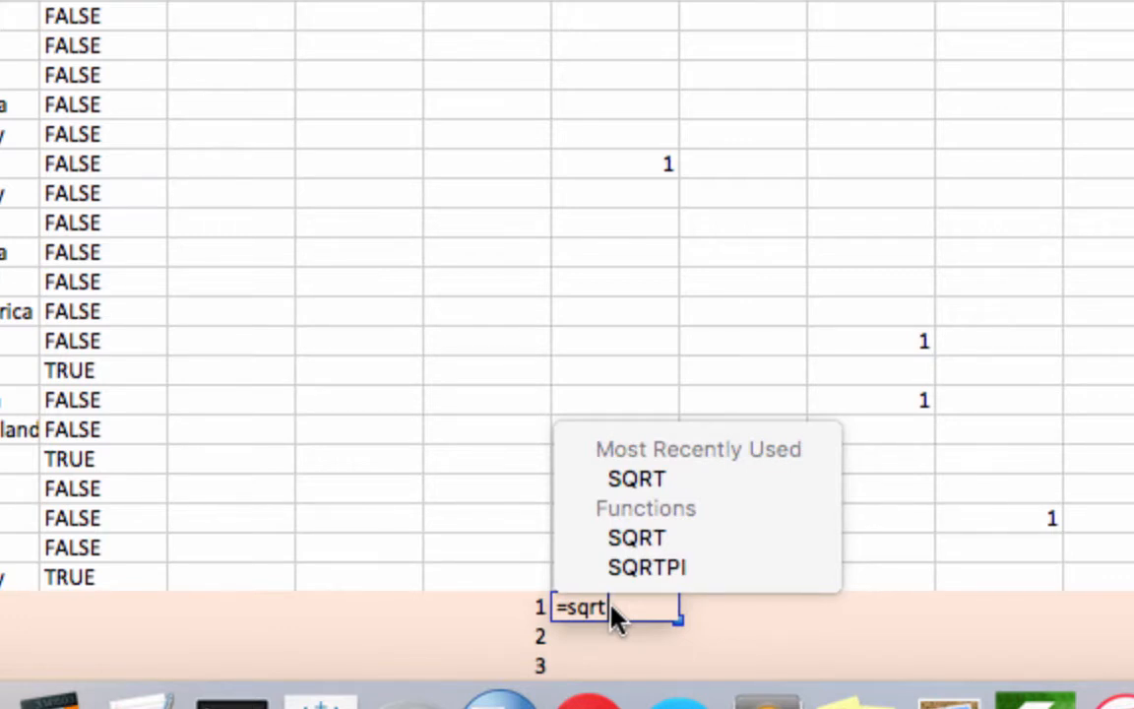
mouse_move(614, 609)
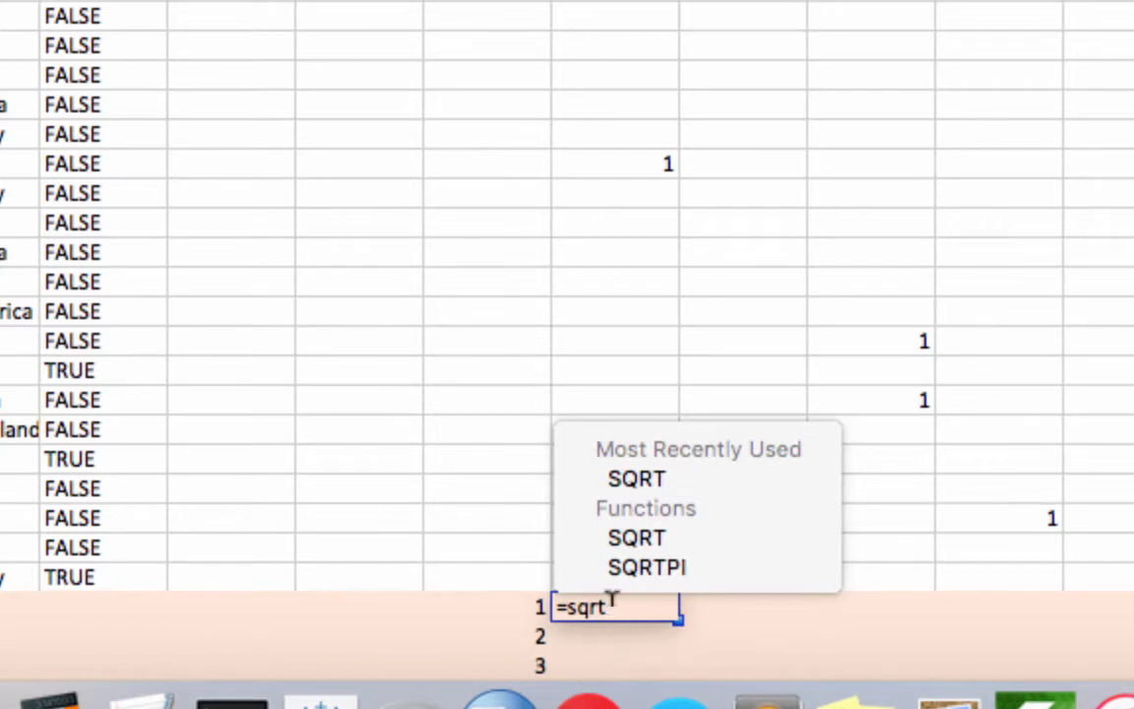
text((sum)
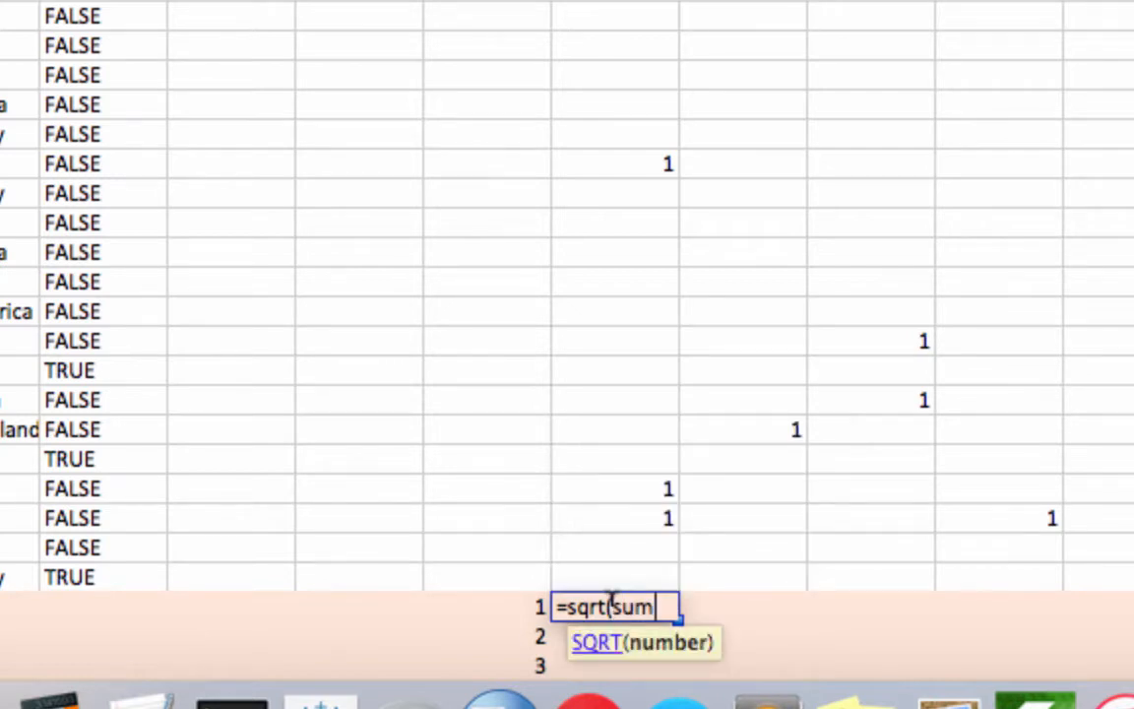
Complete the array formula ((H2:H33-K2:K33)^2)) for centroid 1, returning 1.73205081
text(((H2:H33-K2:K33)^2)
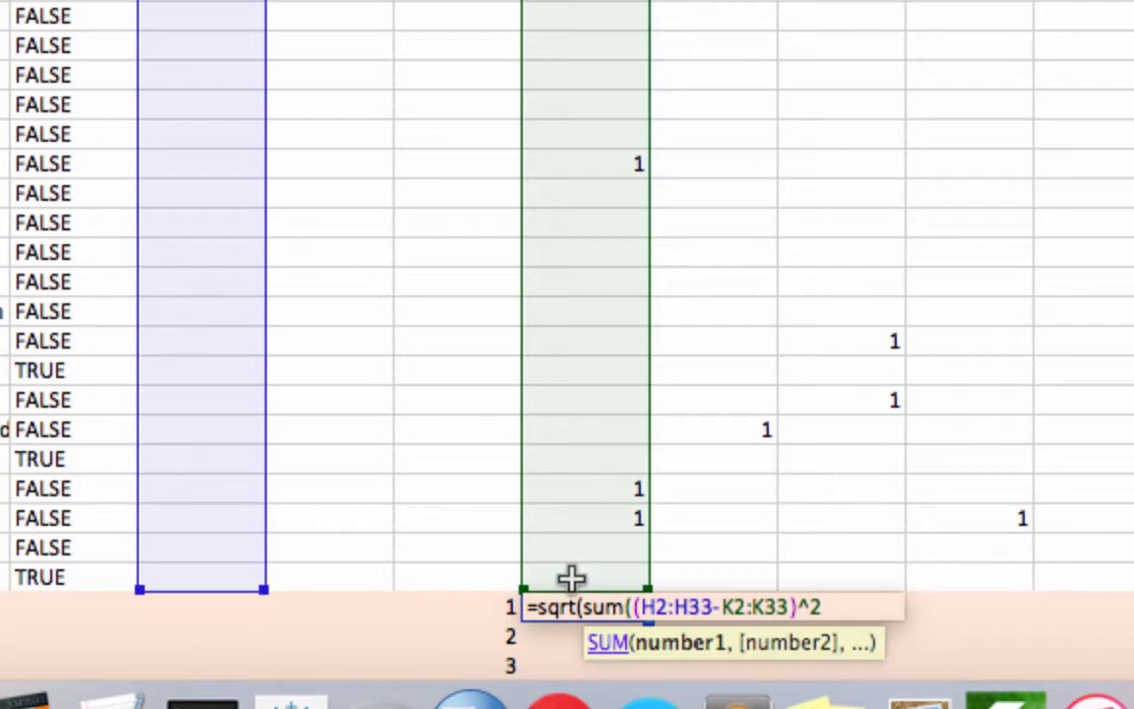
text())
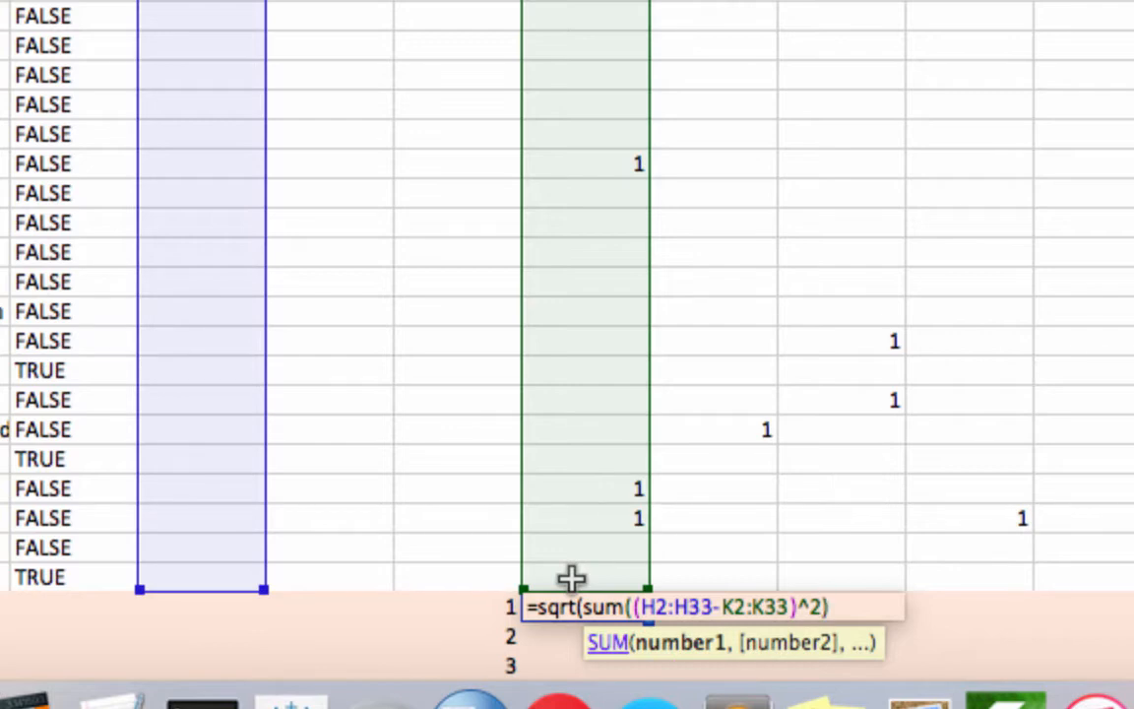
text())
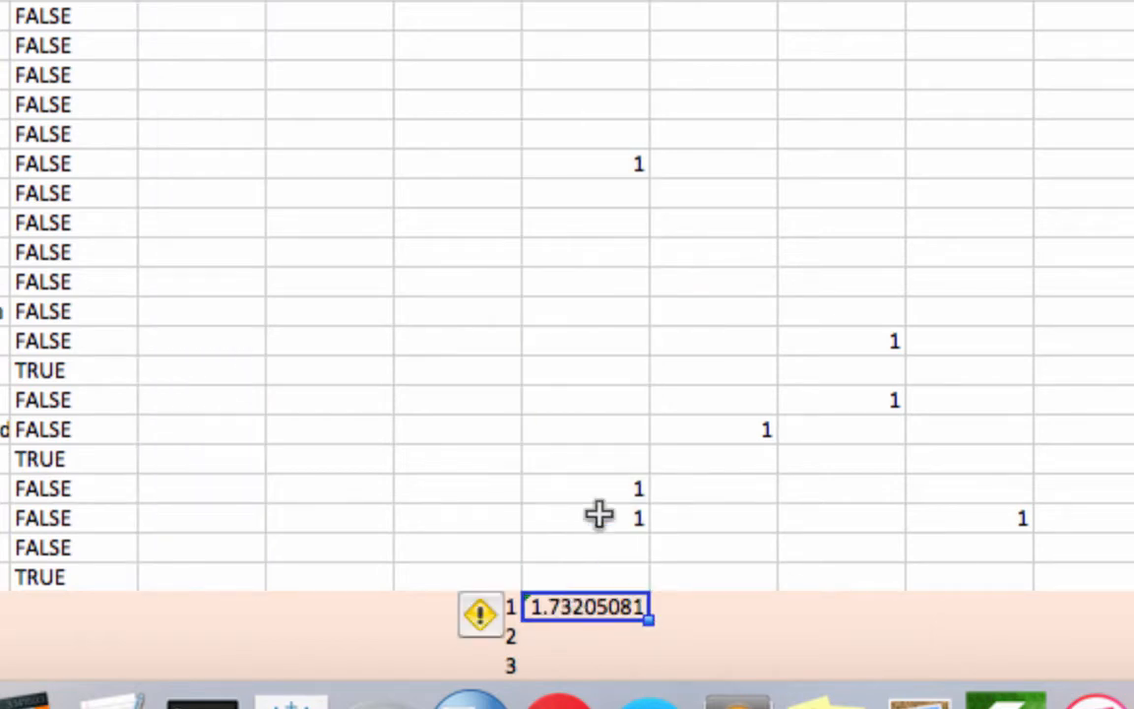
scroll(down, 3)
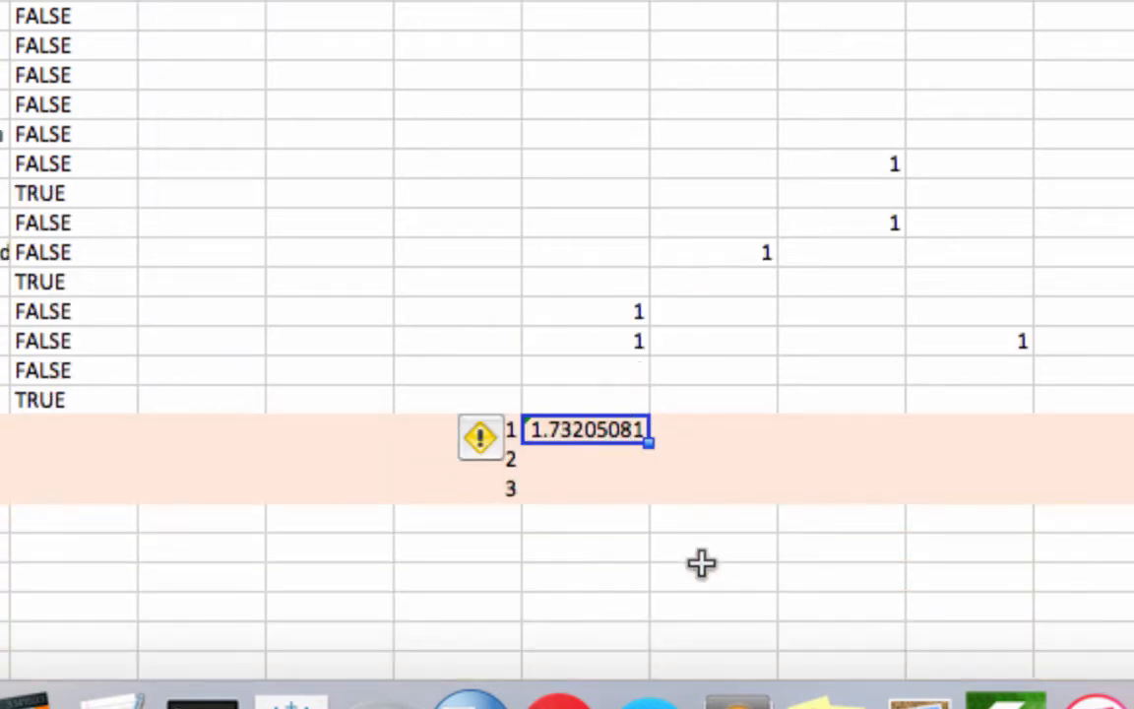
mouse_move(309, 368)
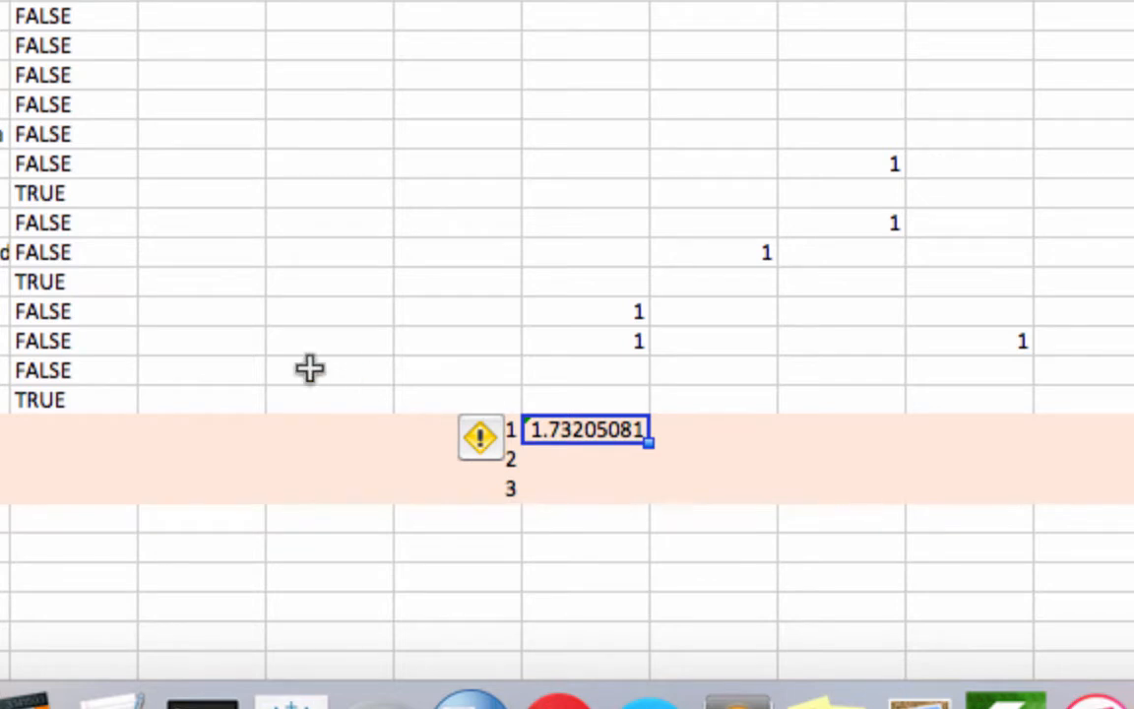
scroll(down, 3)
text(1)
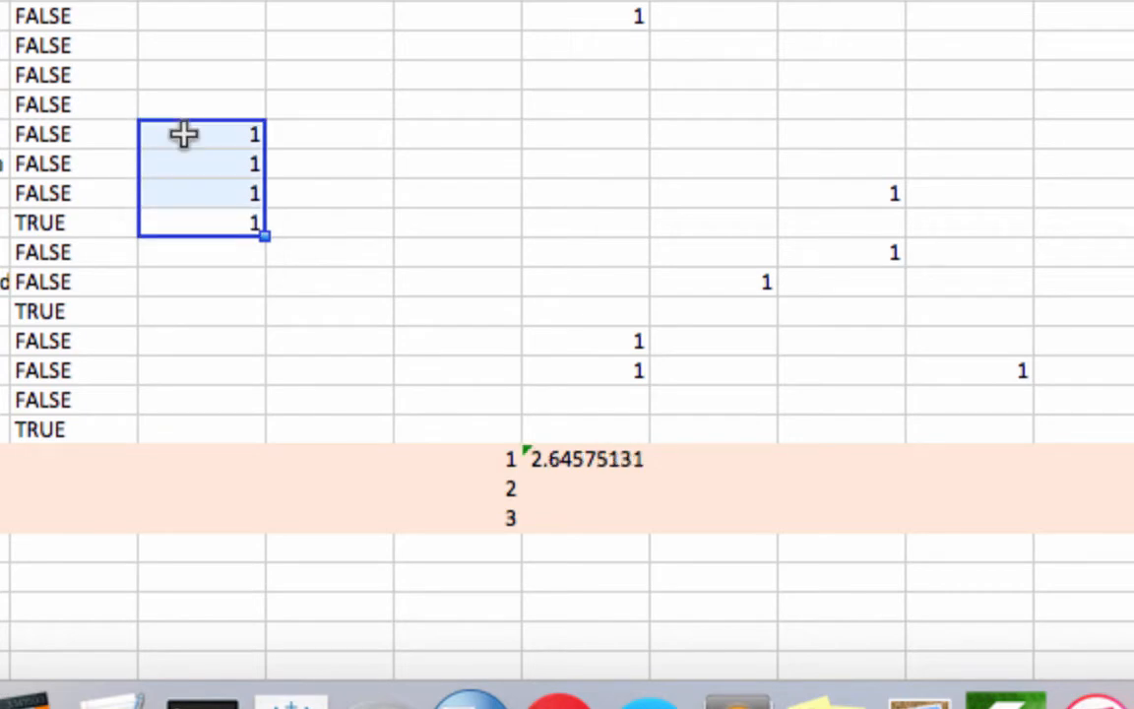
right_click(197, 177)
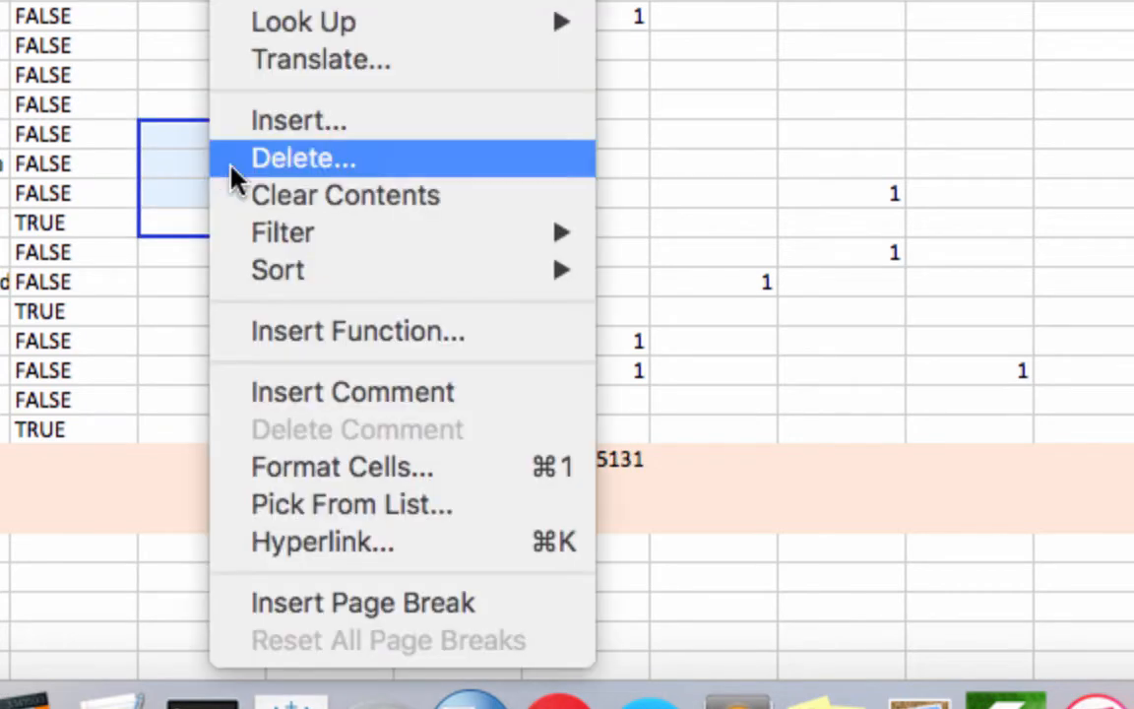
click(303, 157)
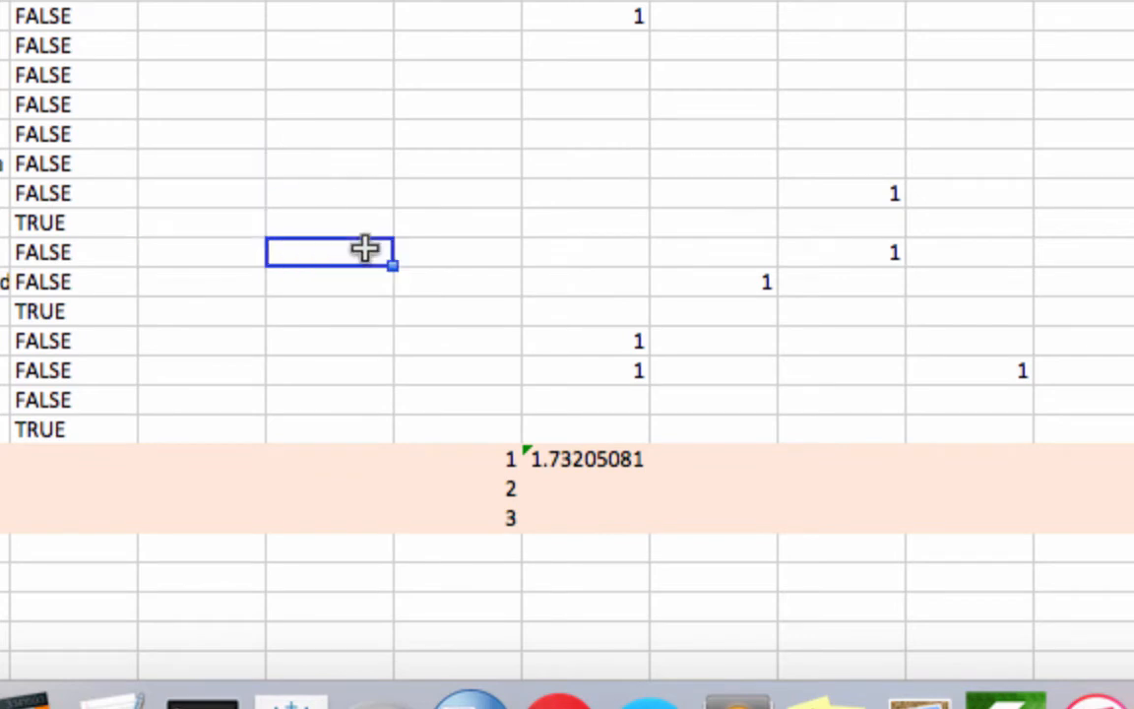
click(586, 458)
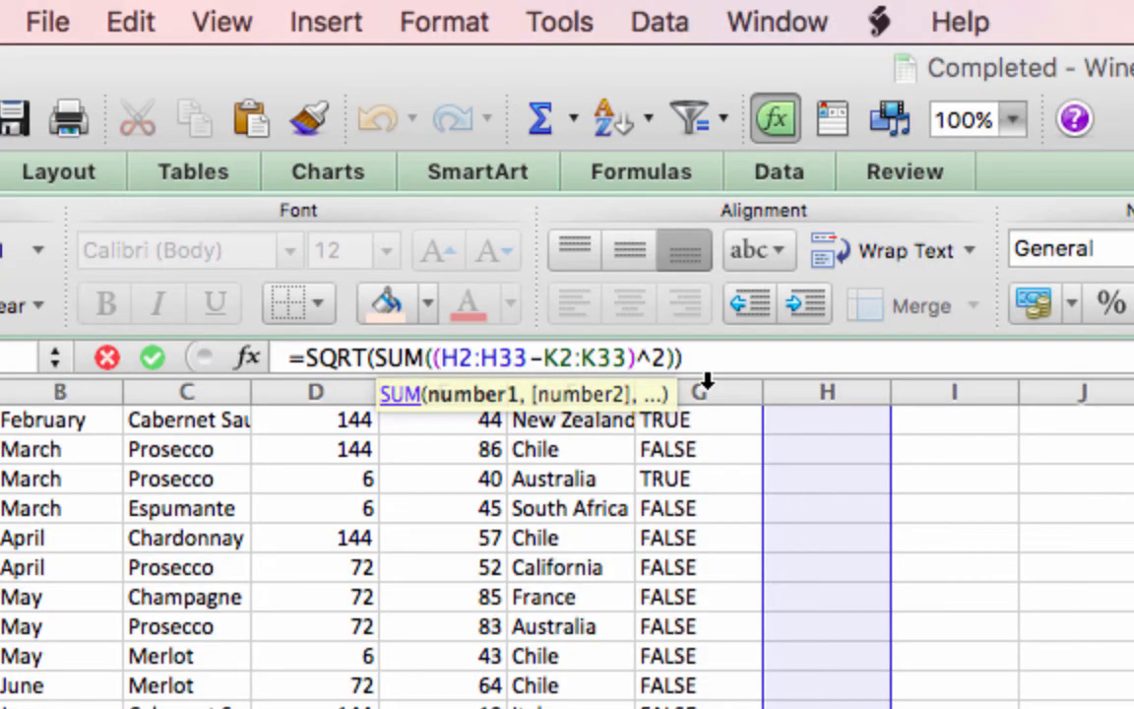
Make the centroid range absolute as $H$2:$H$33 and re-confirm the array formula
key(f4)
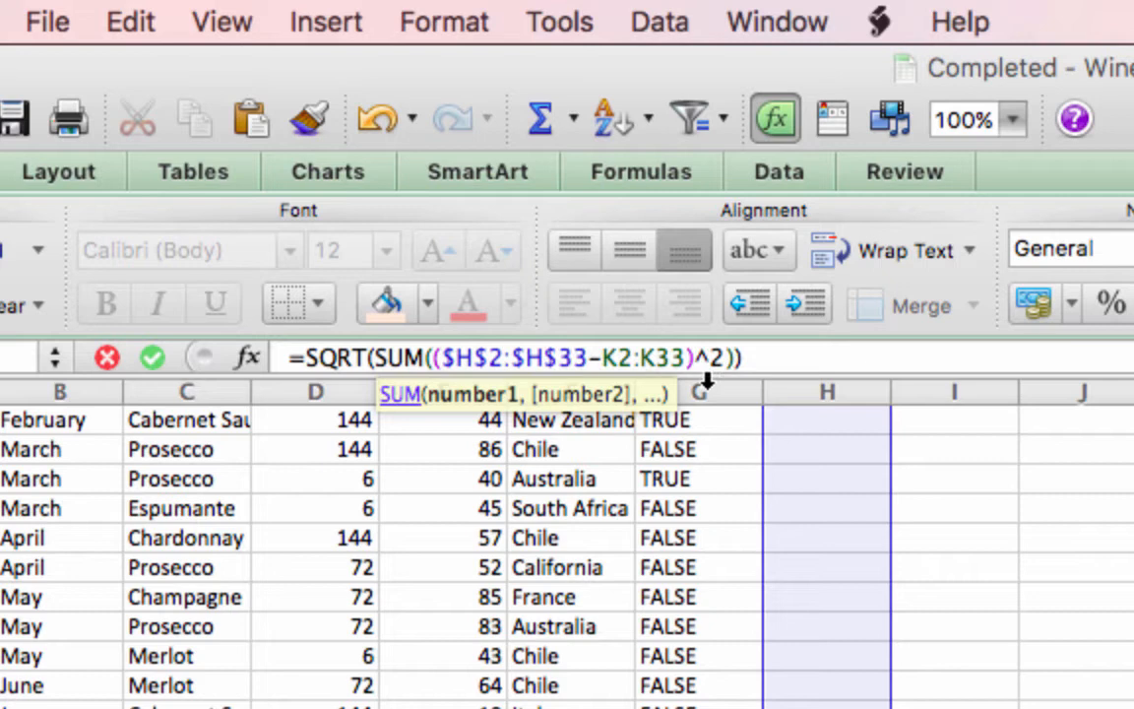
mouse_move(975, 404)
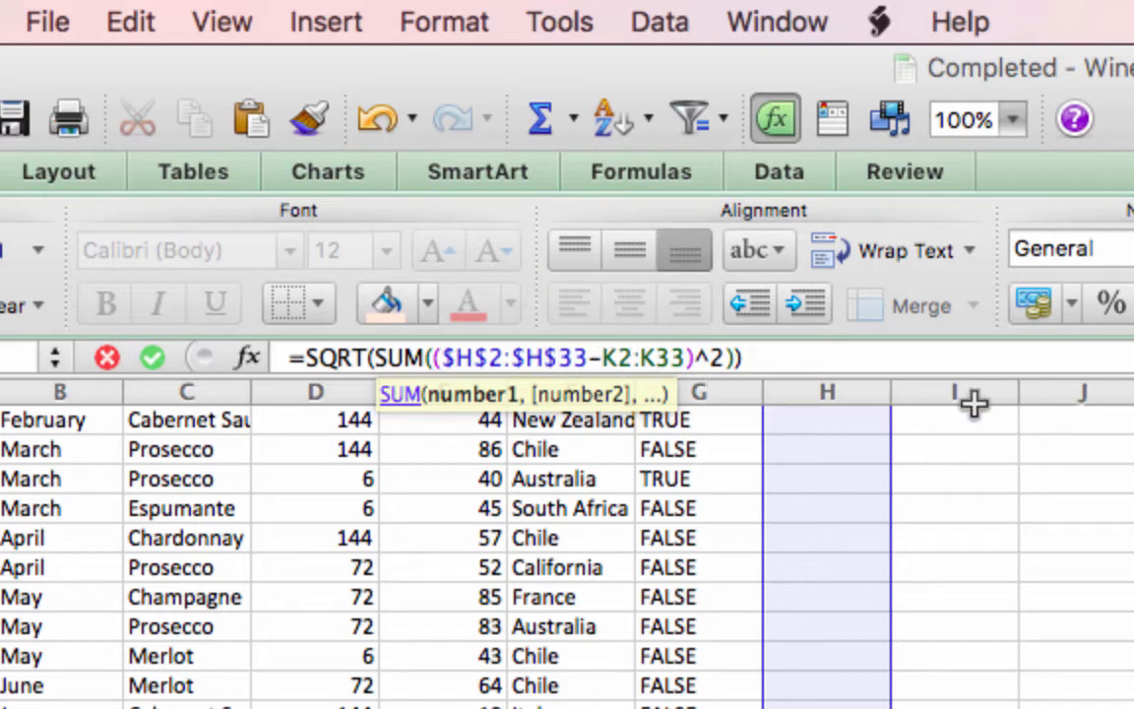
text($)
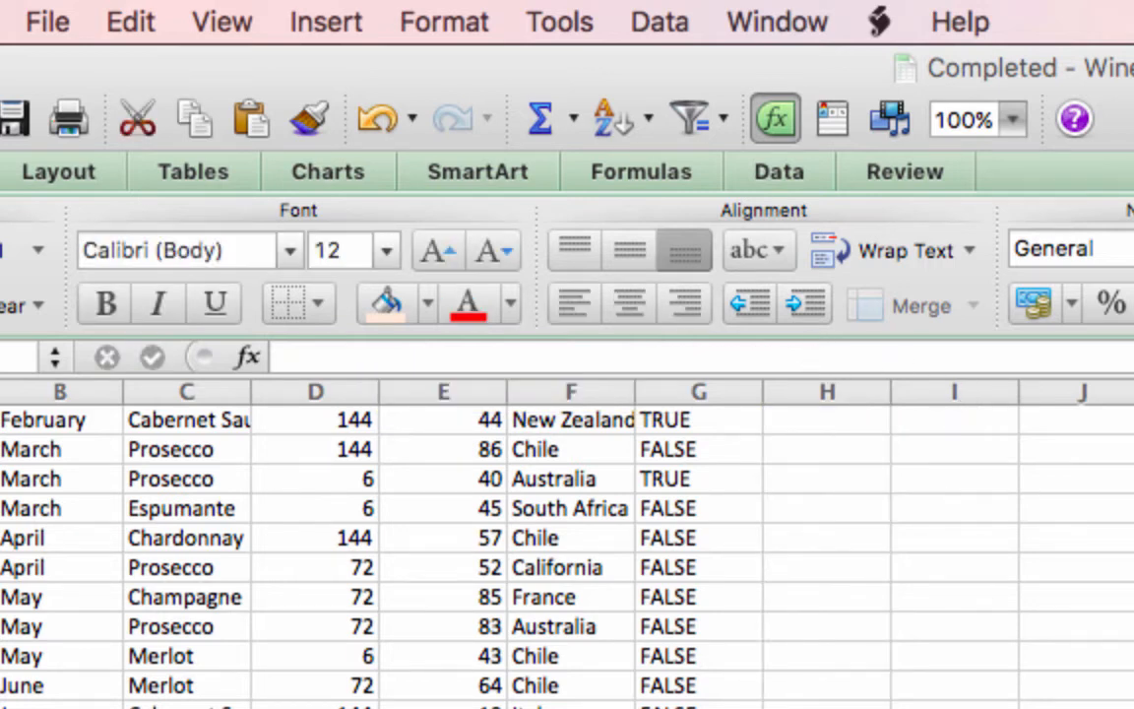
Fill the distance formula across all customer columns and down the three centroid rows, then bring up actions for the Cluster 1 cells
scroll(down, 3)
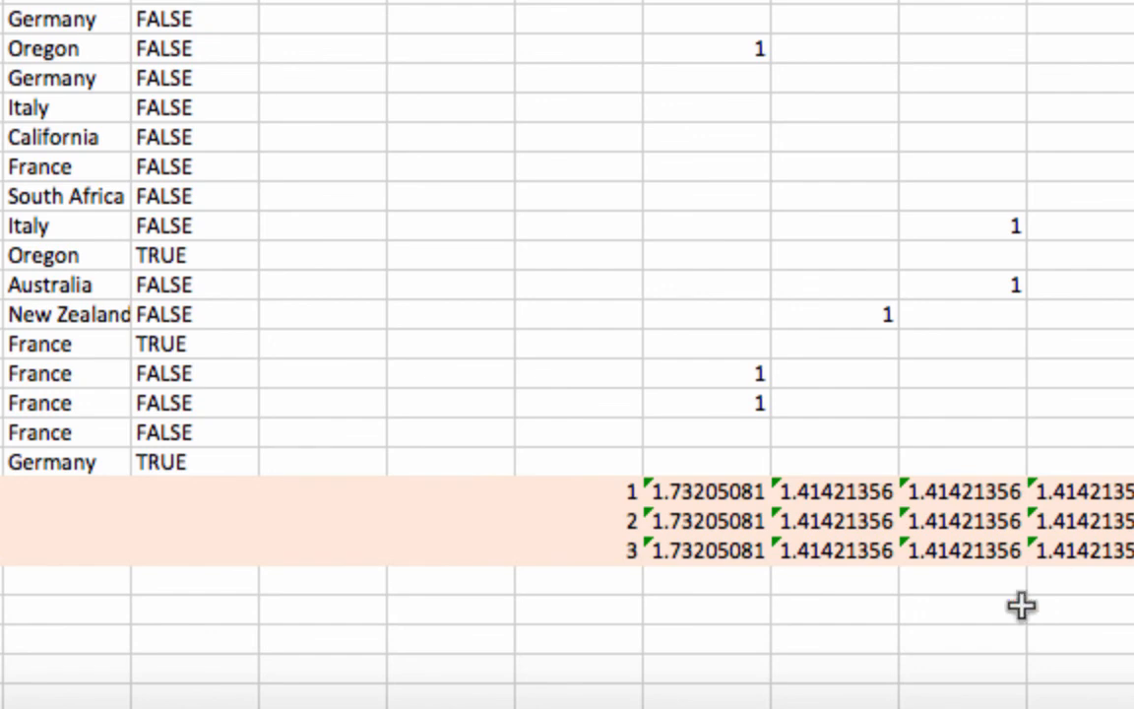
mouse_move(686, 402)
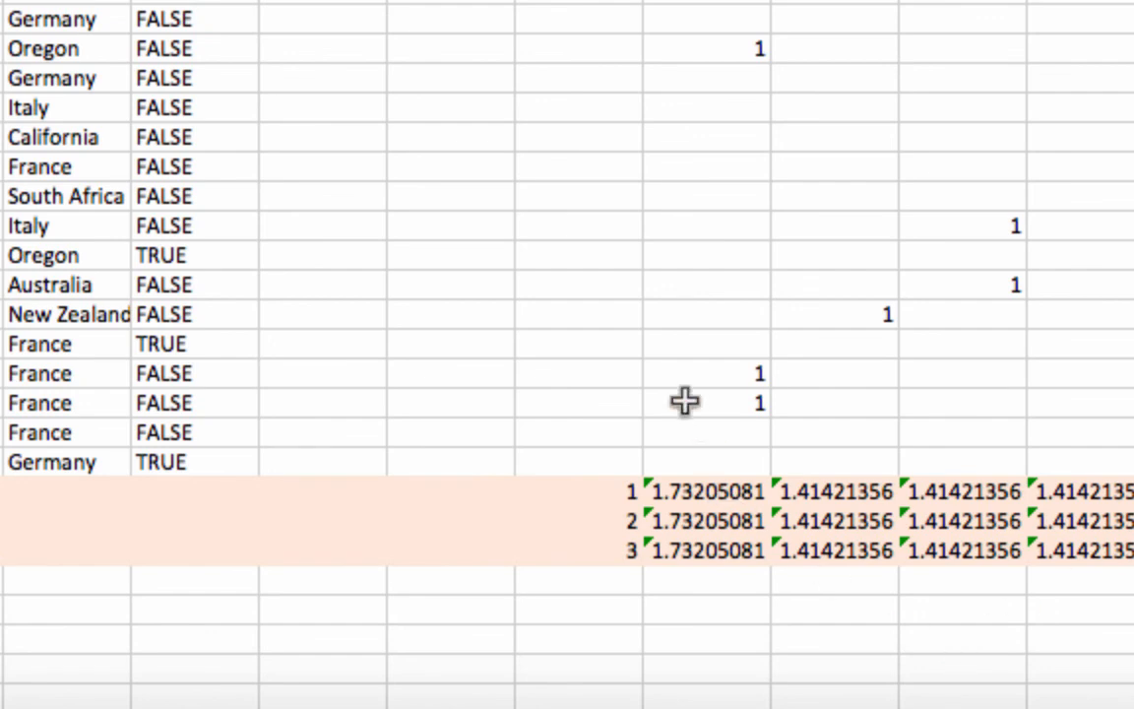
scroll(down, 3)
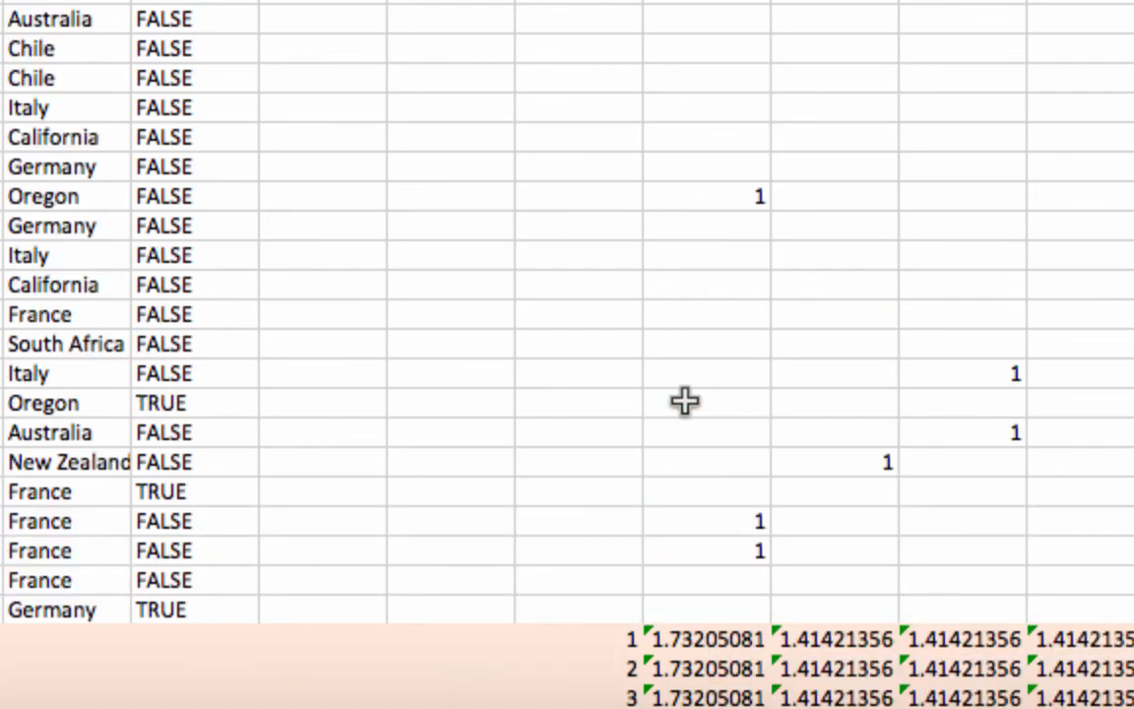
scroll(down, 3)
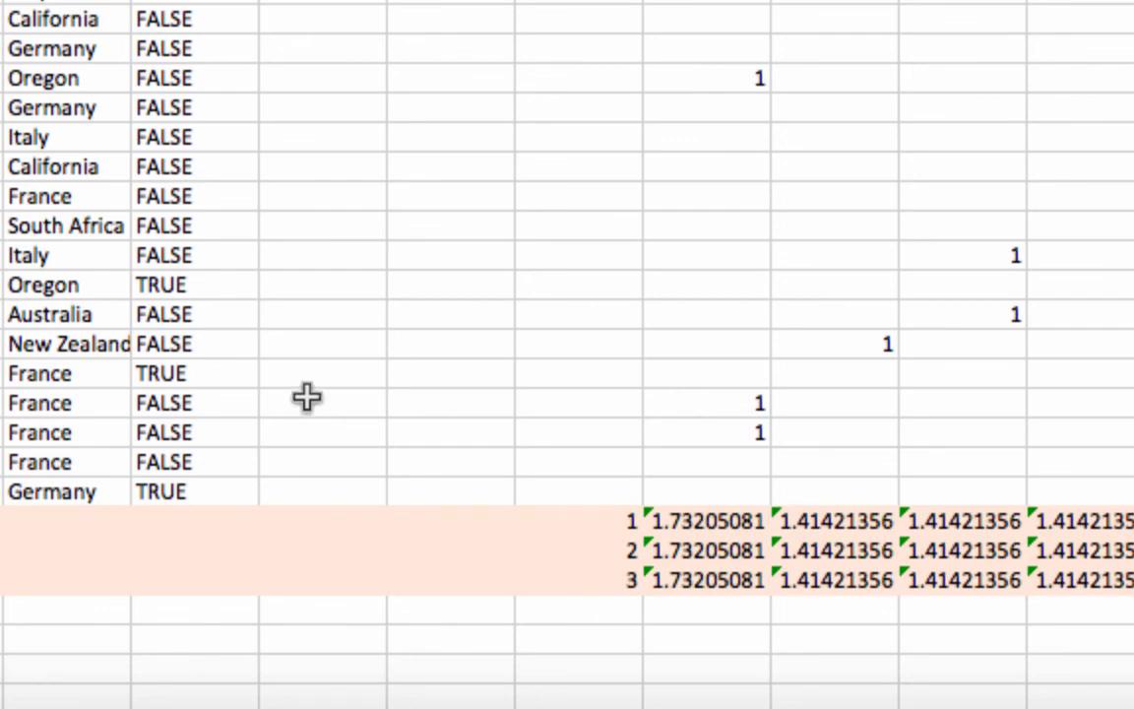
scroll(up, 3)
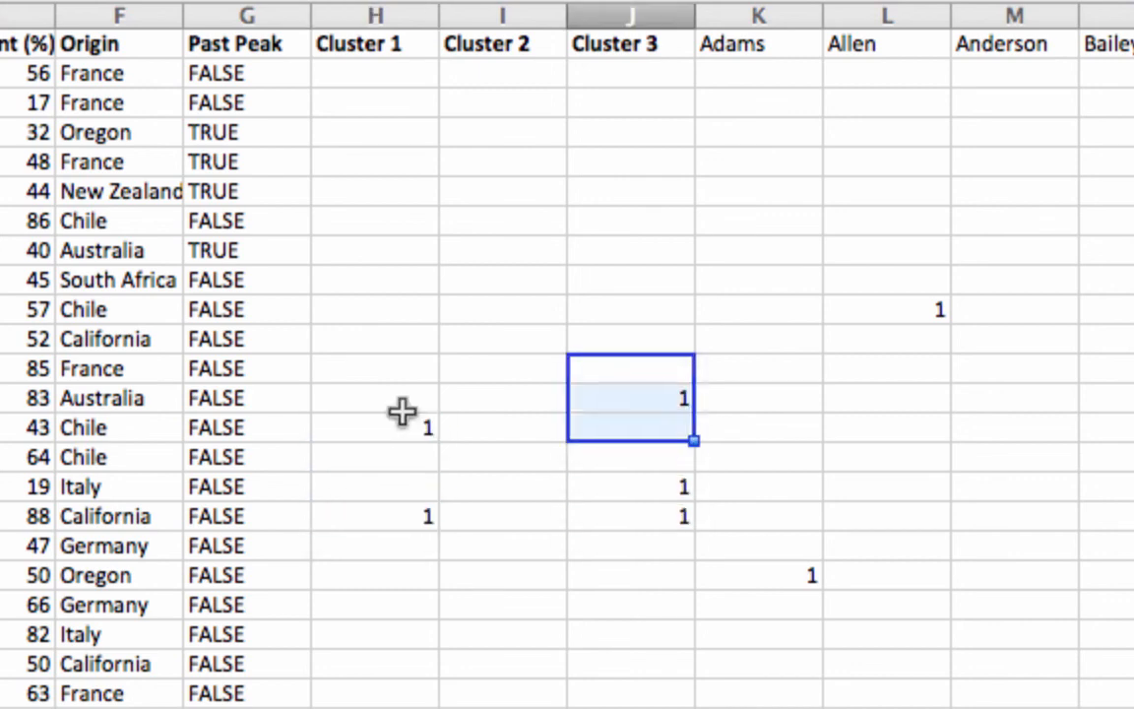
right_click(374, 413)
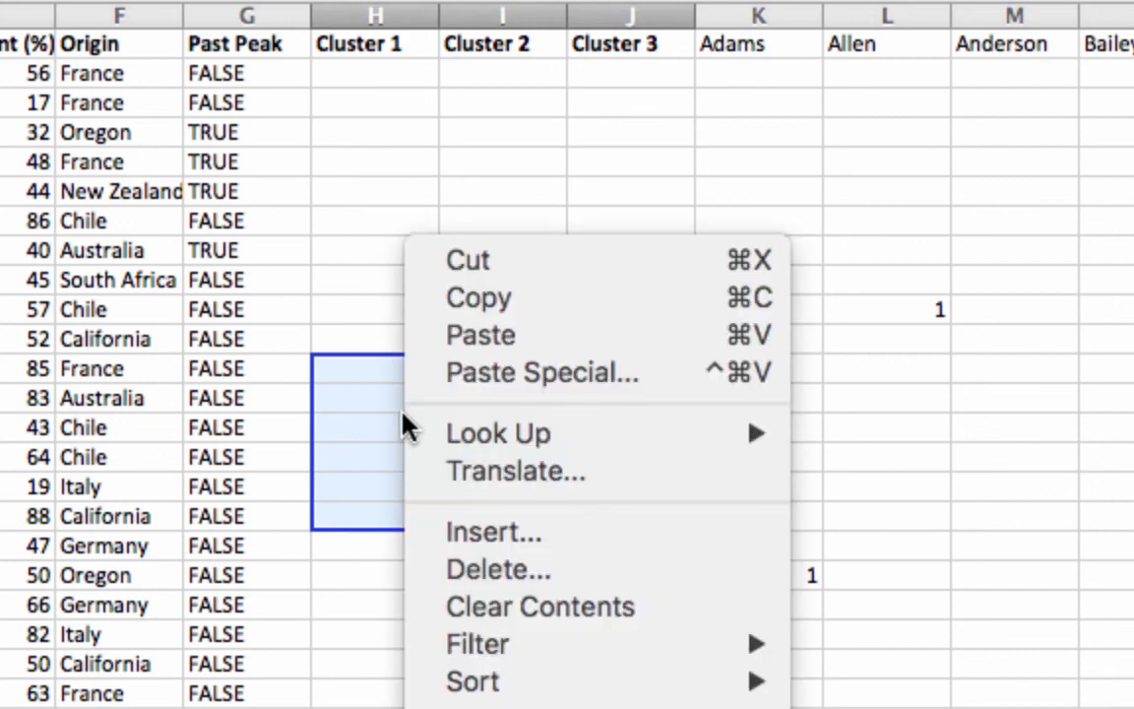